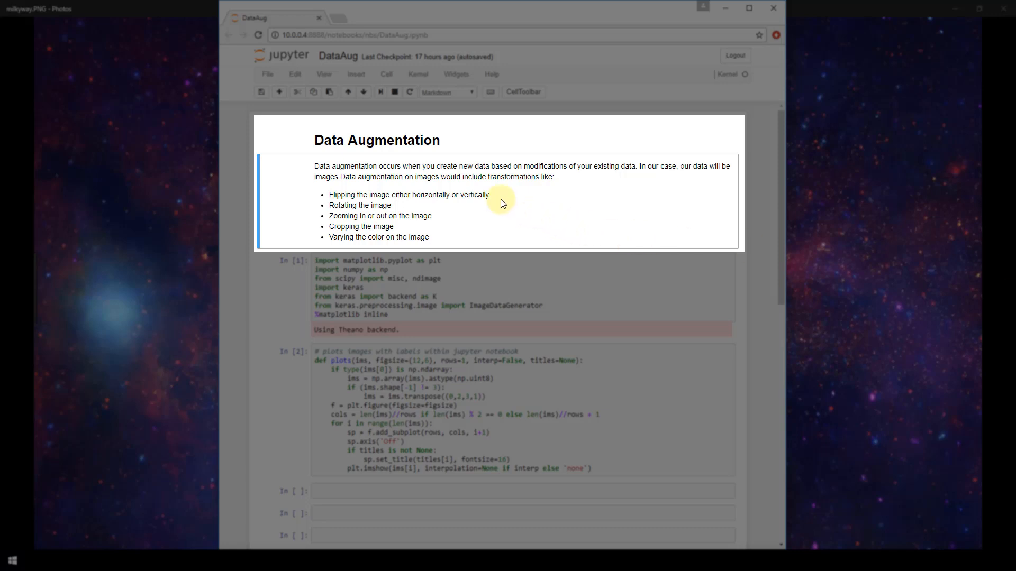
{"action": "mouse_move", "coordinate": [462, 202]}
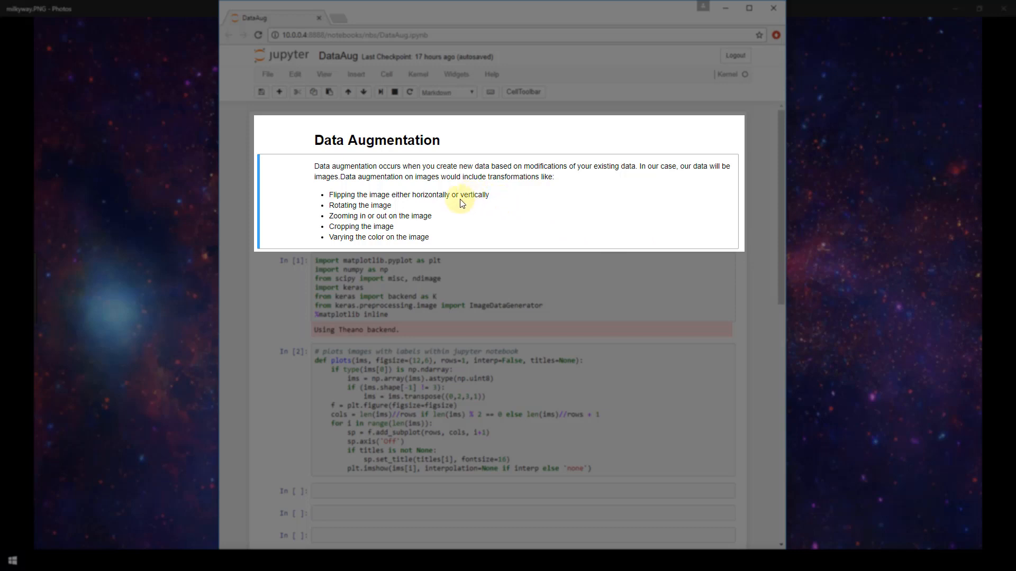
{"action": "mouse_move", "coordinate": [445, 217]}
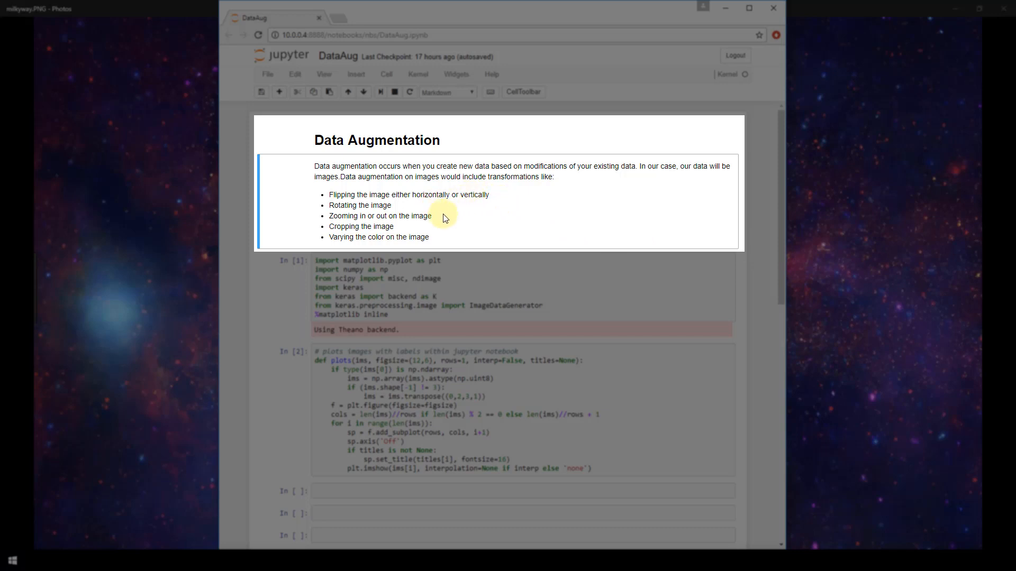
{"action": "mouse_move", "coordinate": [439, 233]}
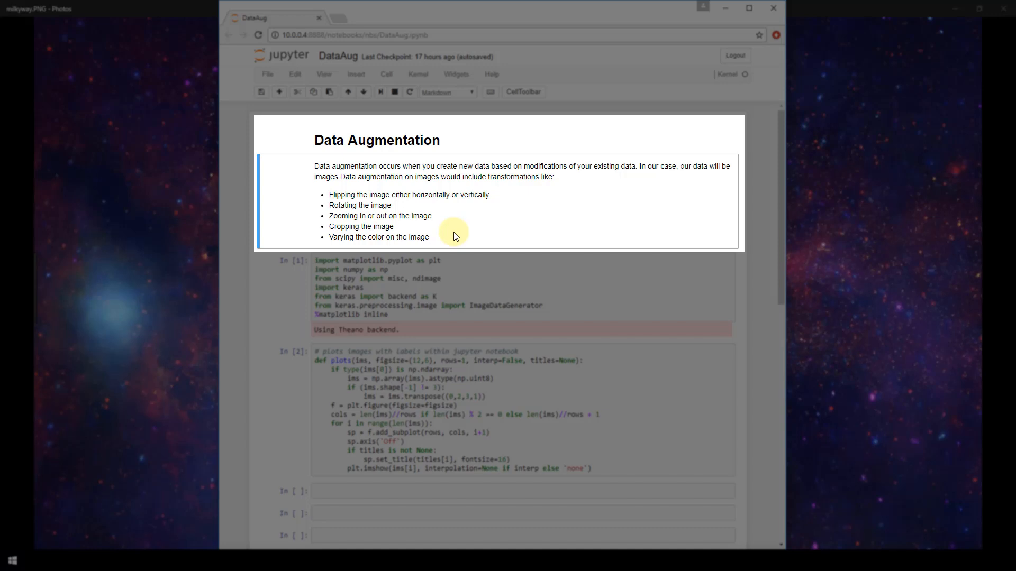
- Run the gen = ImageDataGenerator(...) cell with rotation, shift, shear, zoom and flip settings (In [24])
{"action": "left_click", "coordinate": [665, 285]}
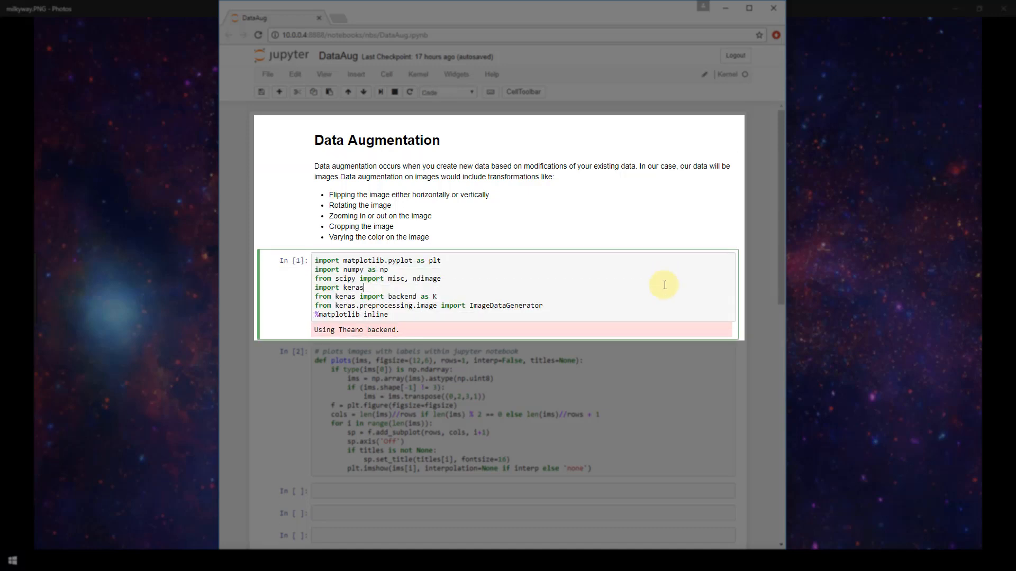
{"action": "mouse_move", "coordinate": [559, 266]}
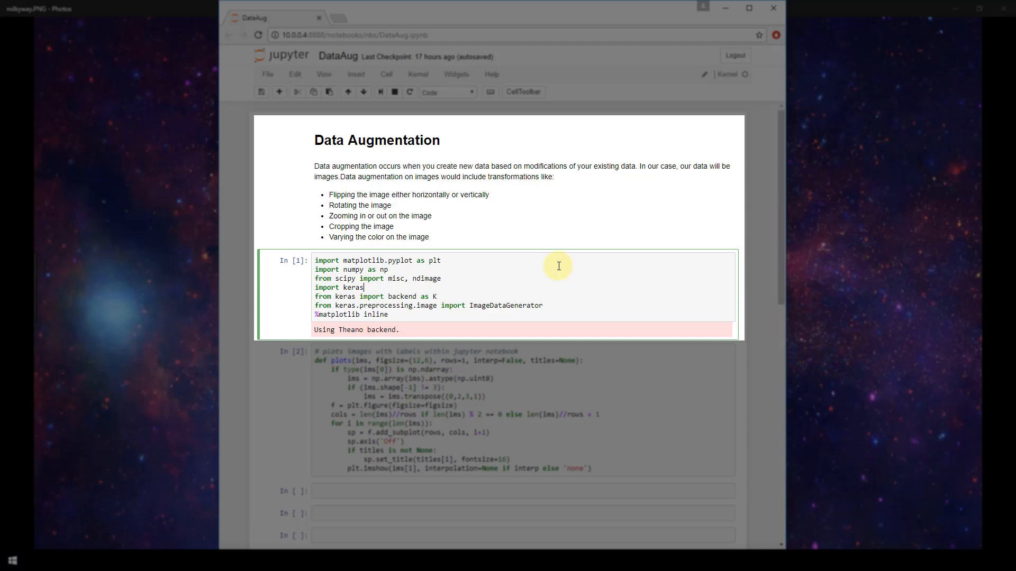
{"action": "mouse_move", "coordinate": [555, 261]}
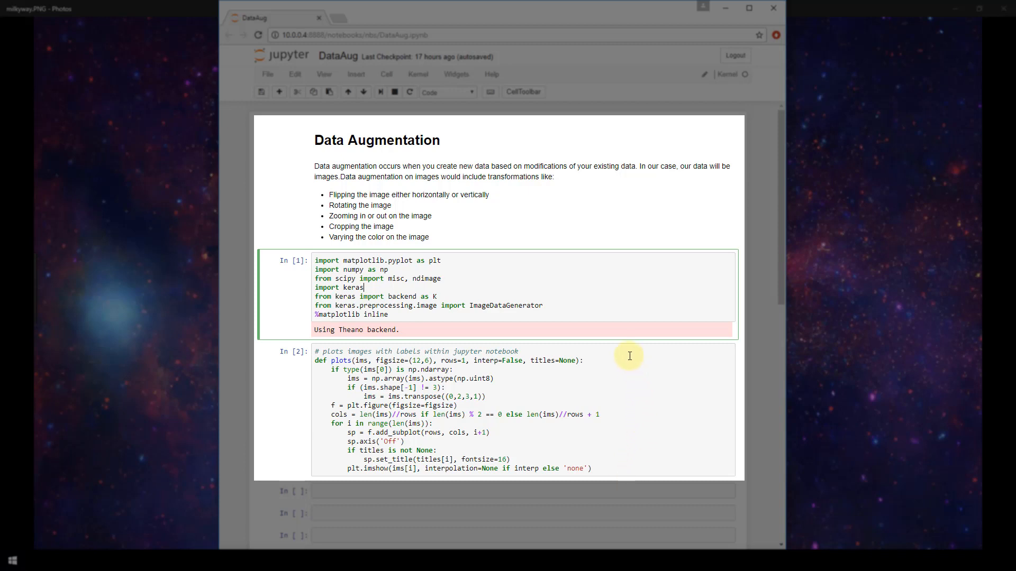
{"action": "mouse_move", "coordinate": [621, 469]}
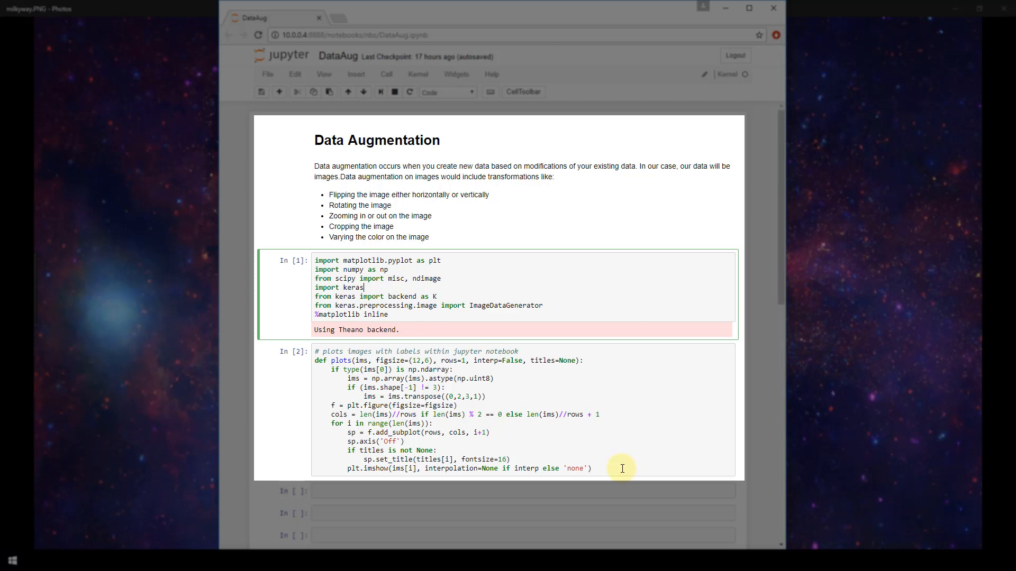
{"action": "mouse_move", "coordinate": [627, 373]}
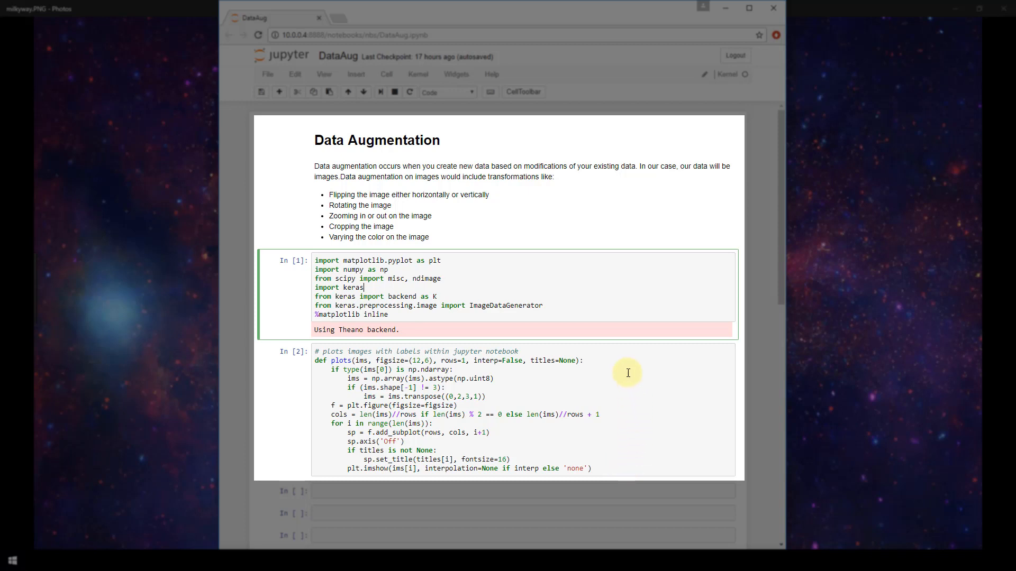
{"action": "mouse_move", "coordinate": [608, 464]}
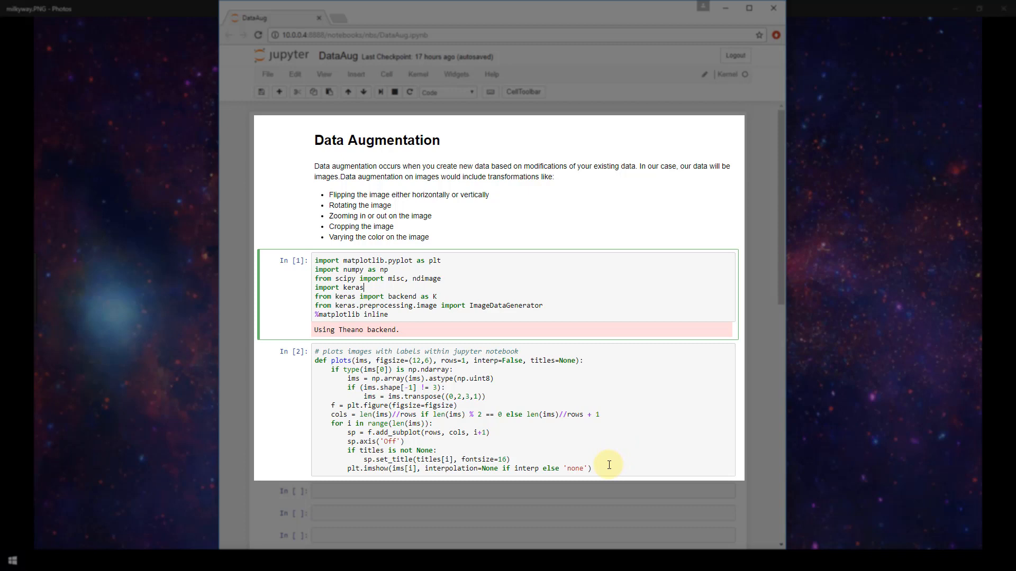
{"action": "scroll", "scroll_direction": "down", "scroll_amount": 3}
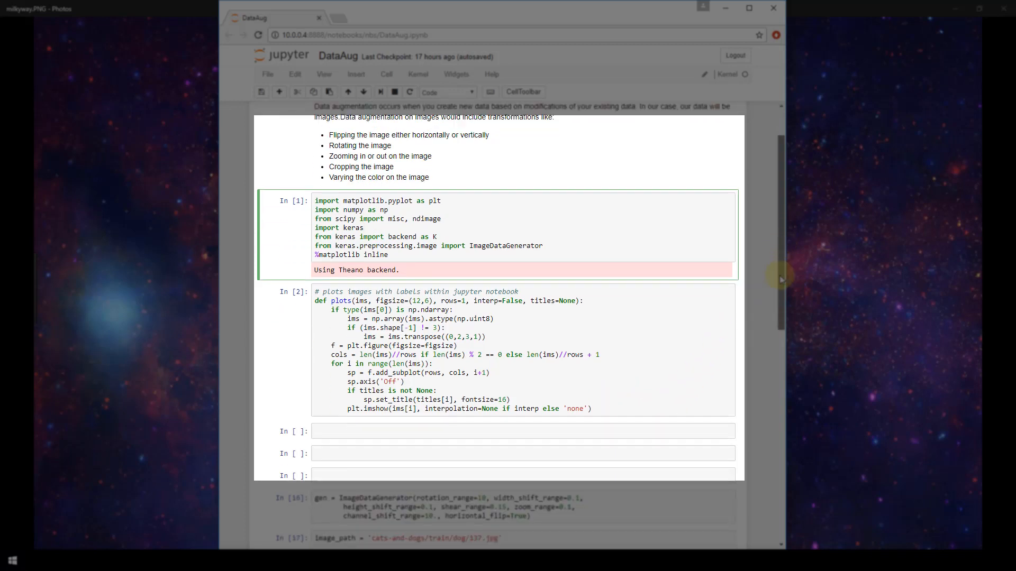
{"action": "scroll", "scroll_direction": "down", "scroll_amount": 3}
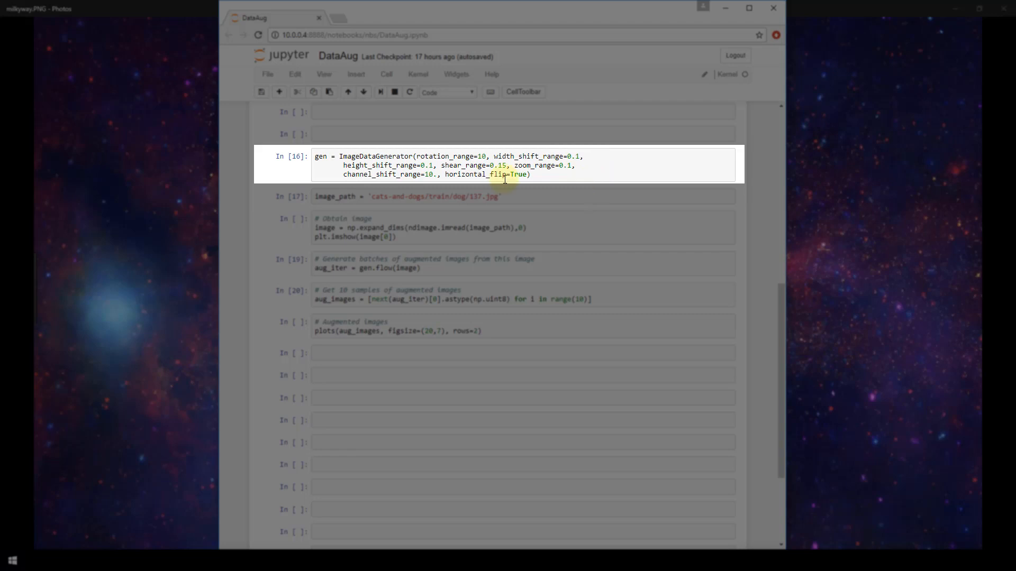
{"action": "mouse_move", "coordinate": [574, 156]}
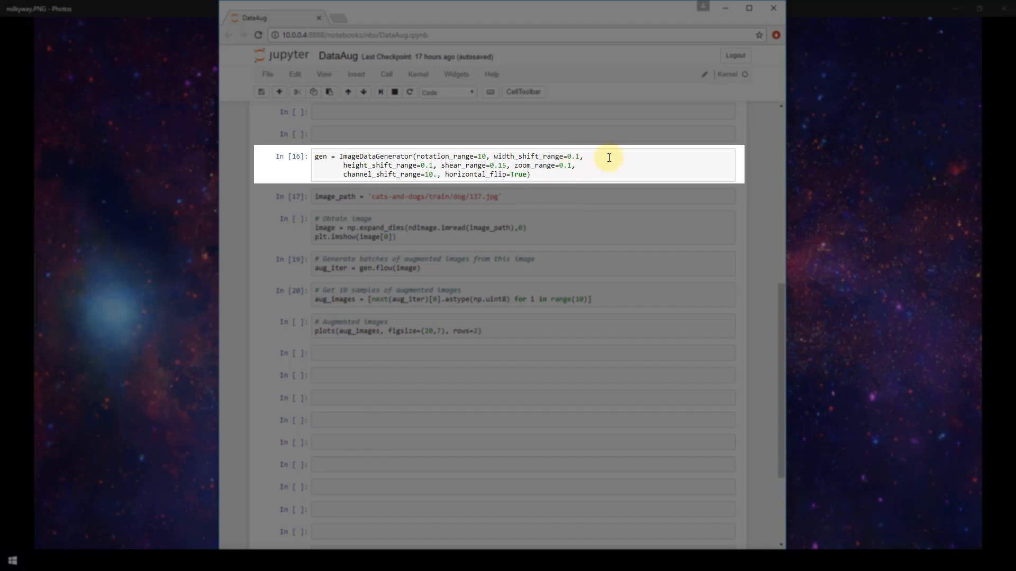
{"action": "mouse_move", "coordinate": [459, 179]}
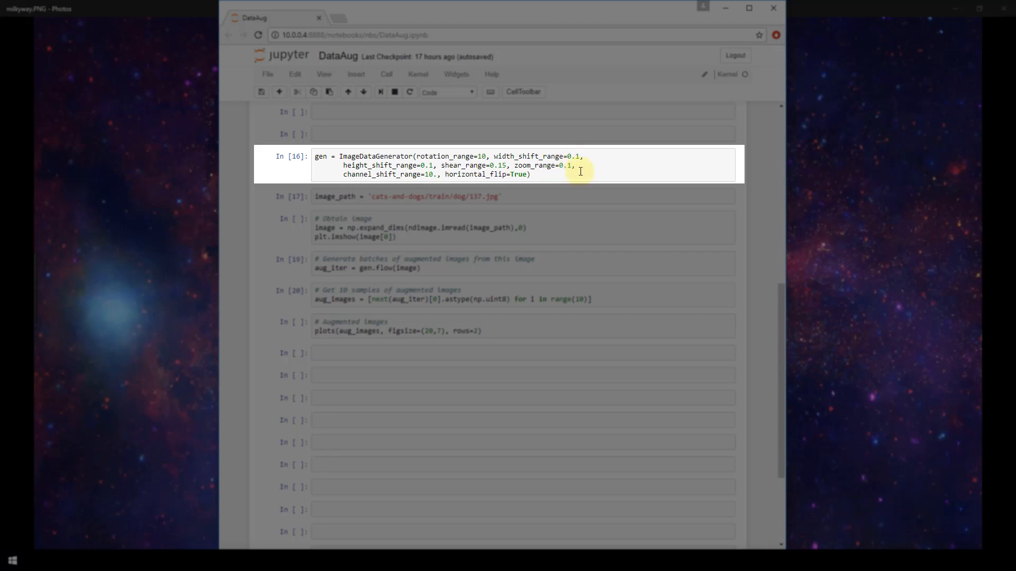
{"action": "left_click", "coordinate": [578, 169]}
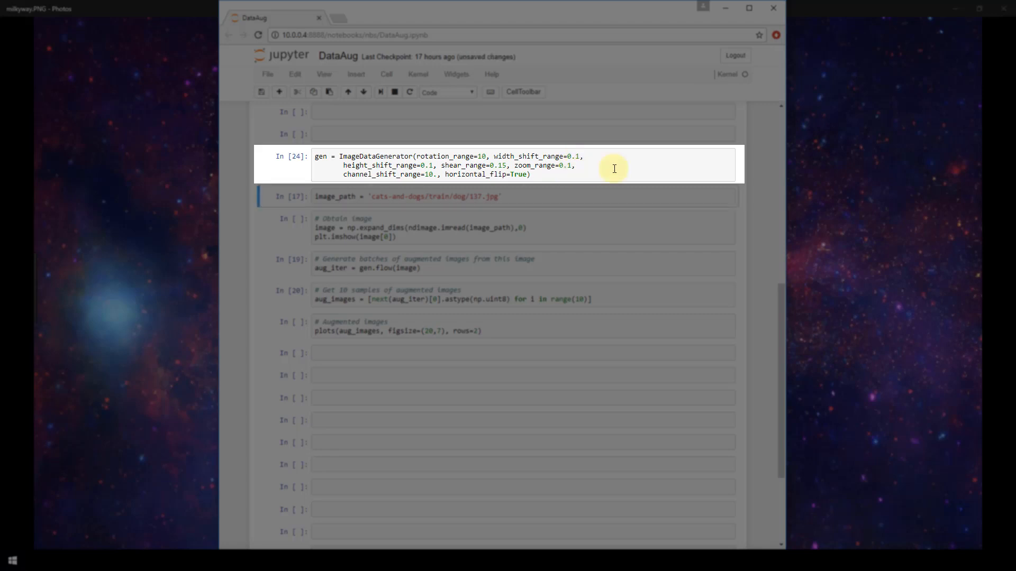
- Run the image_path cell pointing to cats-and-dogs/train/dog/137.jpg (In [25])
{"action": "left_click", "coordinate": [609, 196]}
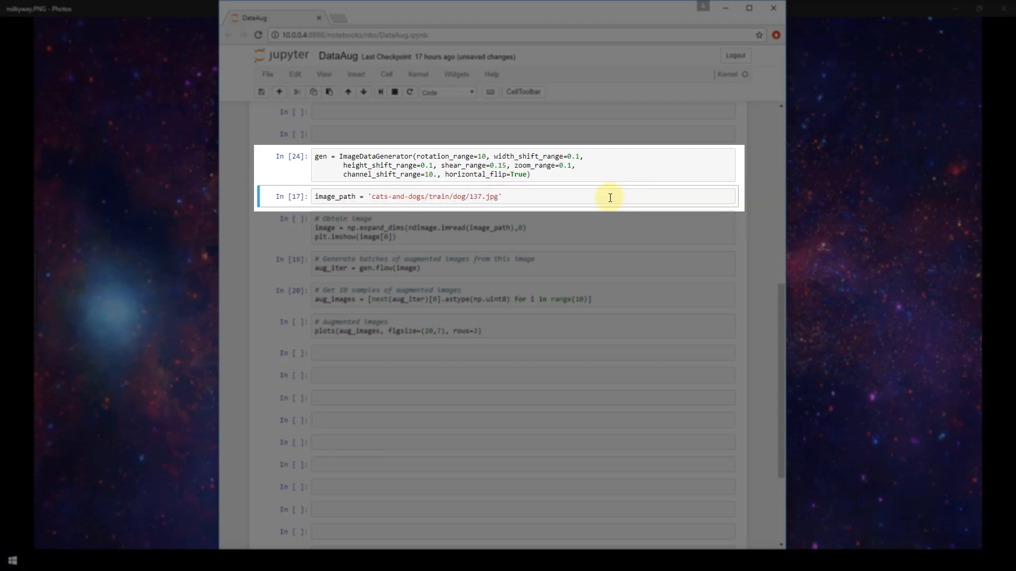
{"action": "mouse_move", "coordinate": [367, 202]}
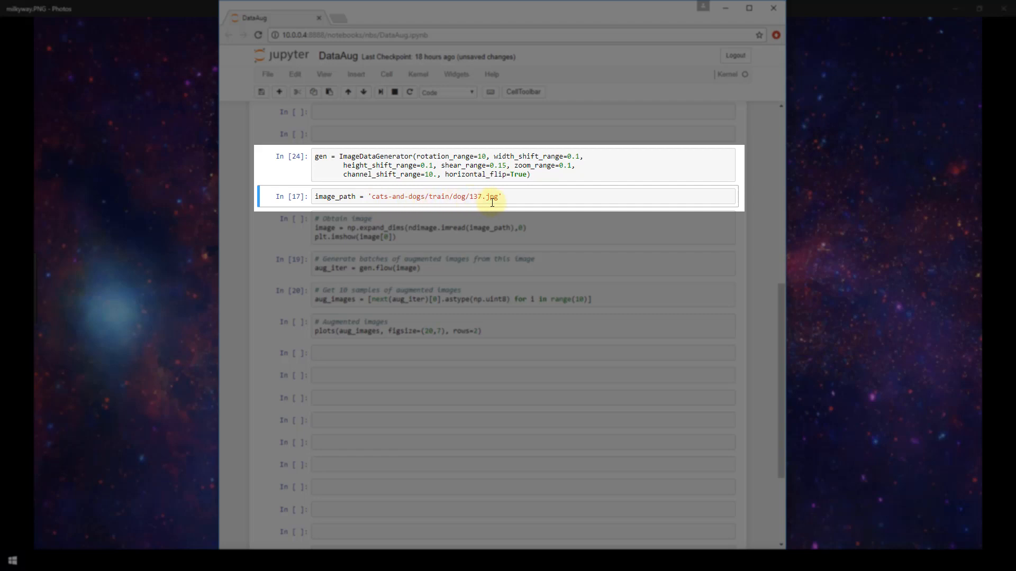
{"action": "key", "text": "Shift+Enter"}
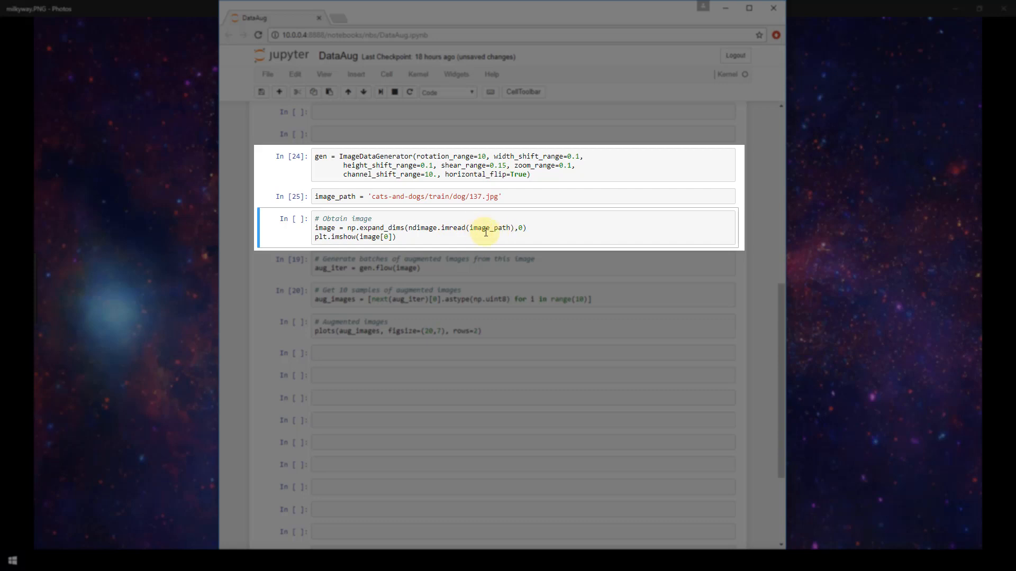
{"action": "mouse_move", "coordinate": [346, 196]}
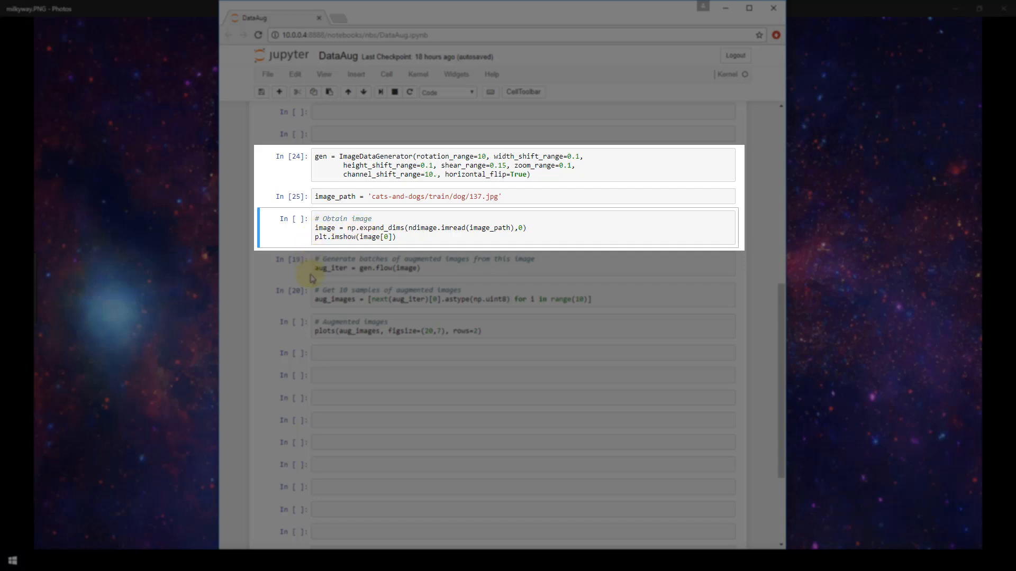
- Run the '# Obtain image' cell so the dog photo 137.jpg is plotted (In [26])
{"action": "left_click", "coordinate": [438, 234]}
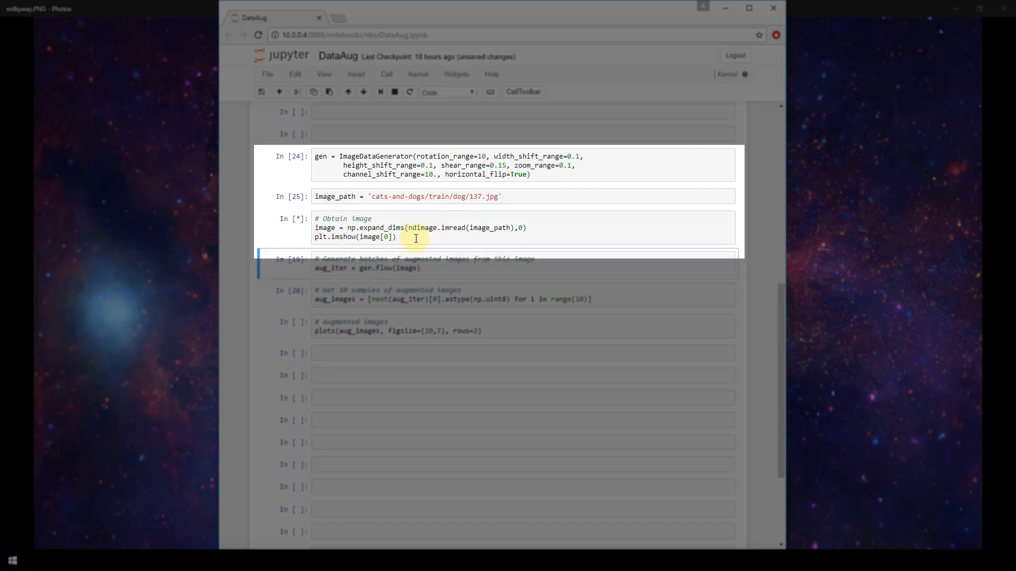
{"action": "key", "text": "Shift+Enter"}
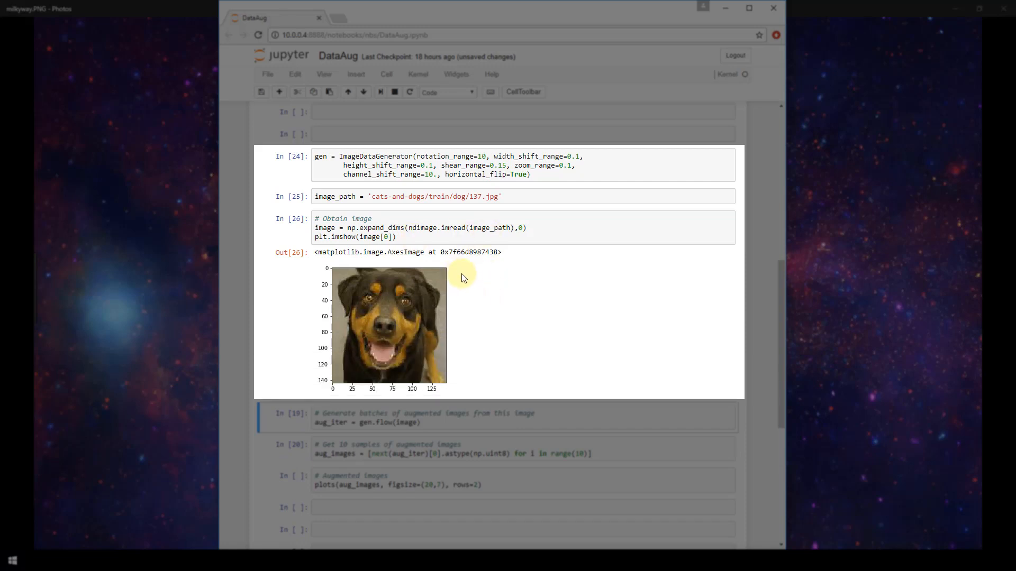
{"action": "mouse_move", "coordinate": [471, 326]}
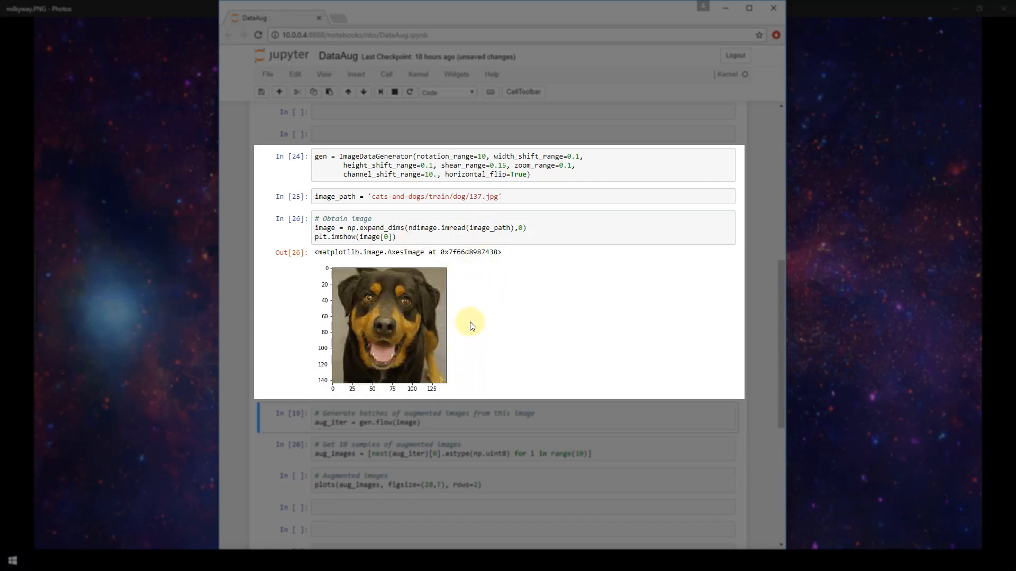
{"action": "mouse_move", "coordinate": [473, 375]}
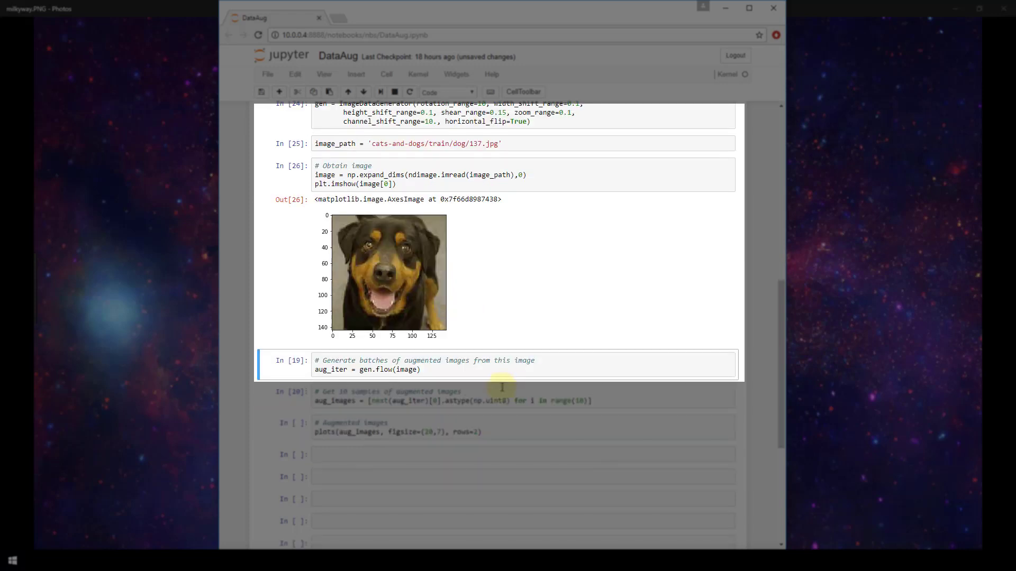
- Select the gen.flow cell that generates augmented image batches
{"action": "left_click", "coordinate": [431, 369]}
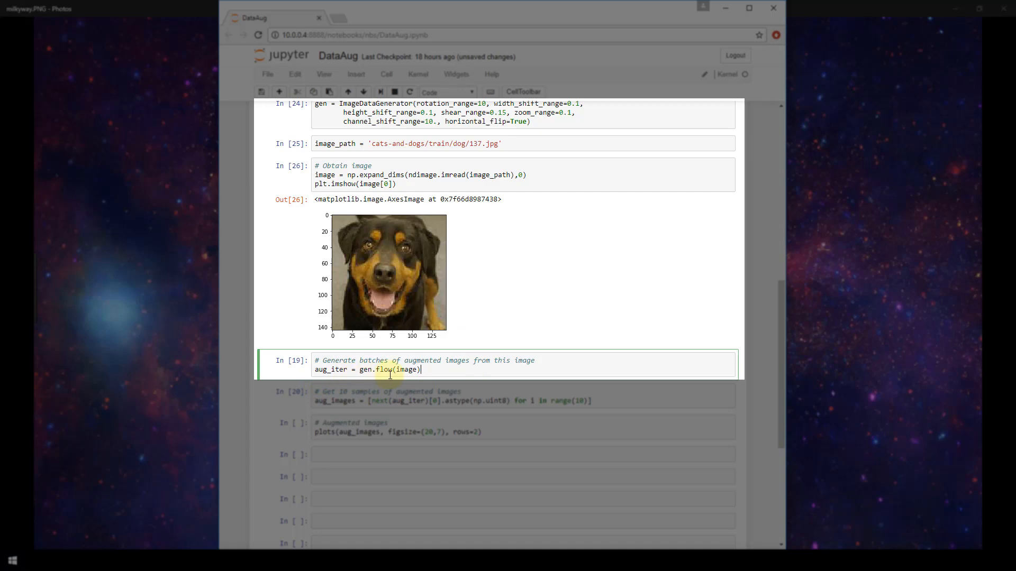
{"action": "mouse_move", "coordinate": [360, 353]}
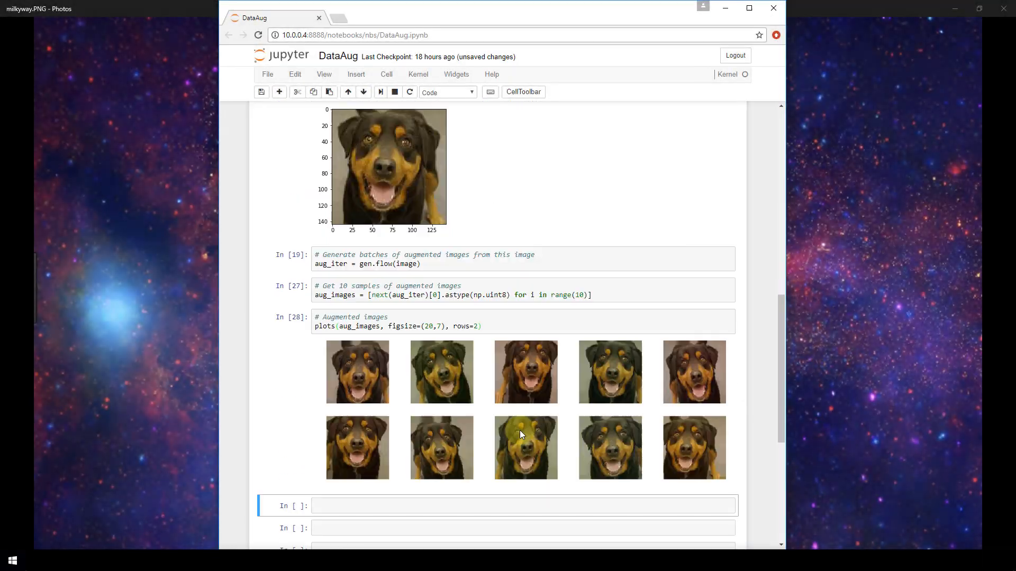
{"action": "mouse_move", "coordinate": [420, 394]}
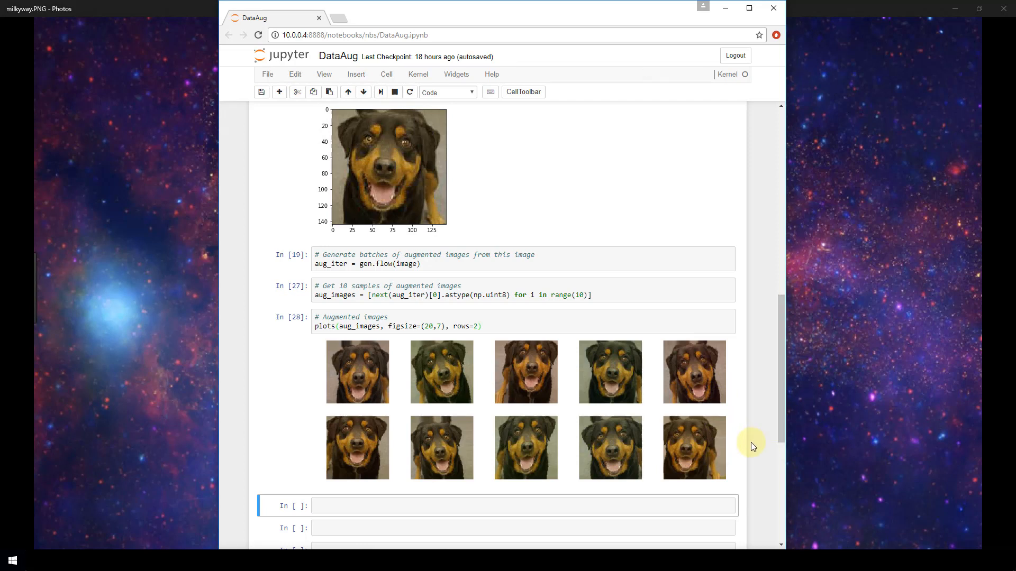
{"action": "mouse_move", "coordinate": [439, 178]}
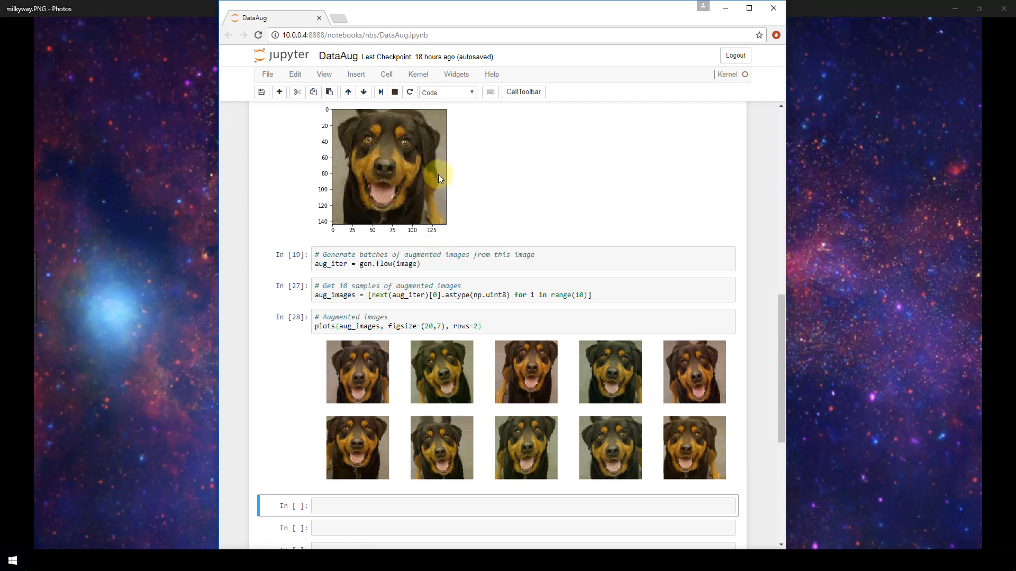
{"action": "mouse_move", "coordinate": [392, 408]}
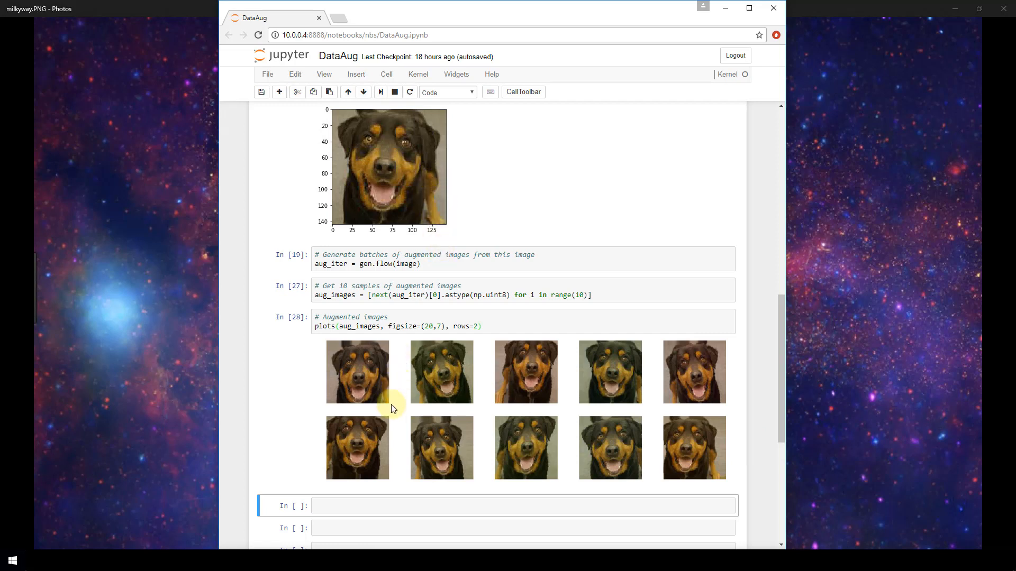
{"action": "mouse_move", "coordinate": [434, 184]}
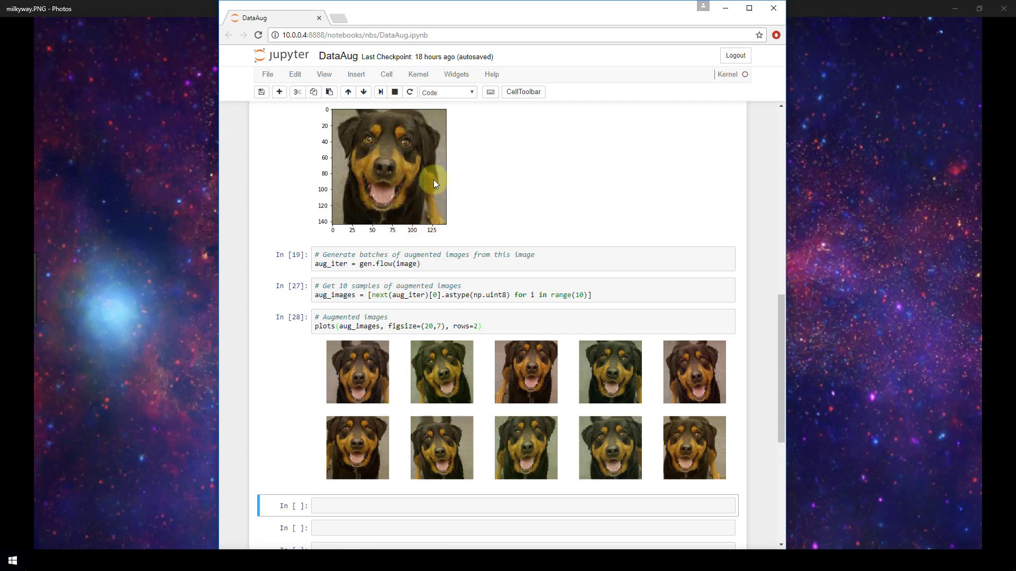
{"action": "mouse_move", "coordinate": [440, 197]}
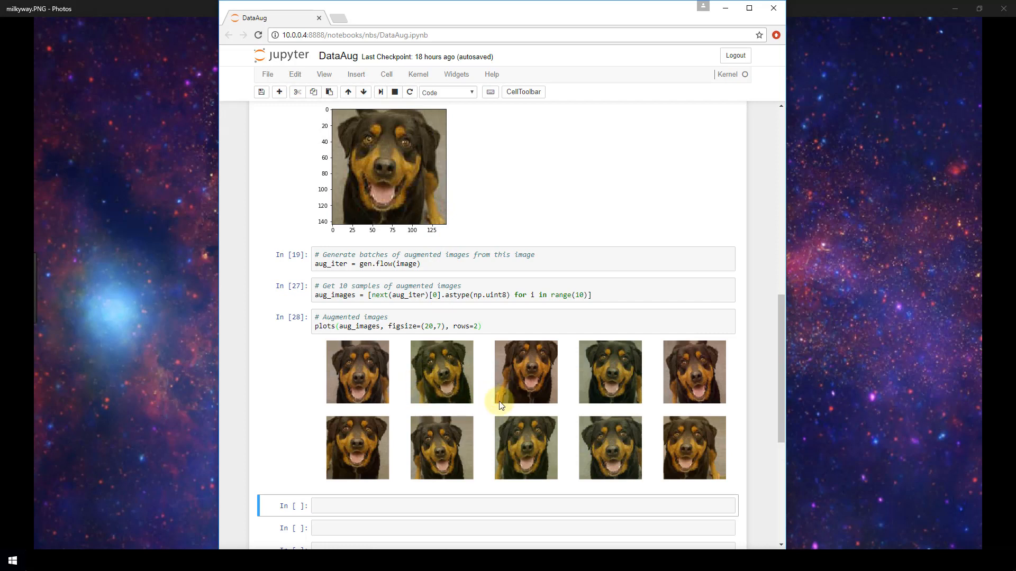
{"action": "mouse_move", "coordinate": [417, 199]}
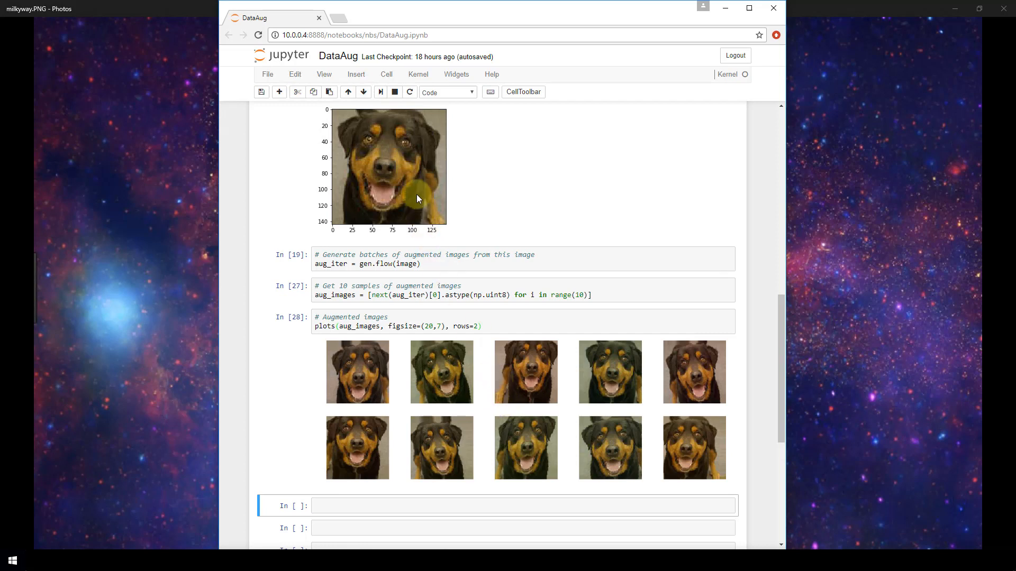
{"action": "mouse_move", "coordinate": [473, 409]}
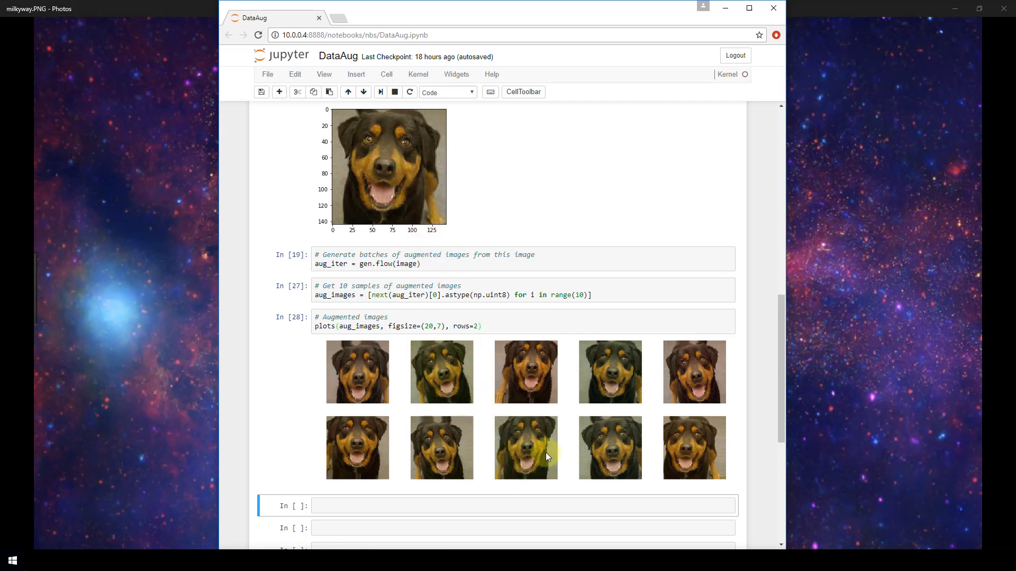
{"action": "mouse_move", "coordinate": [471, 430]}
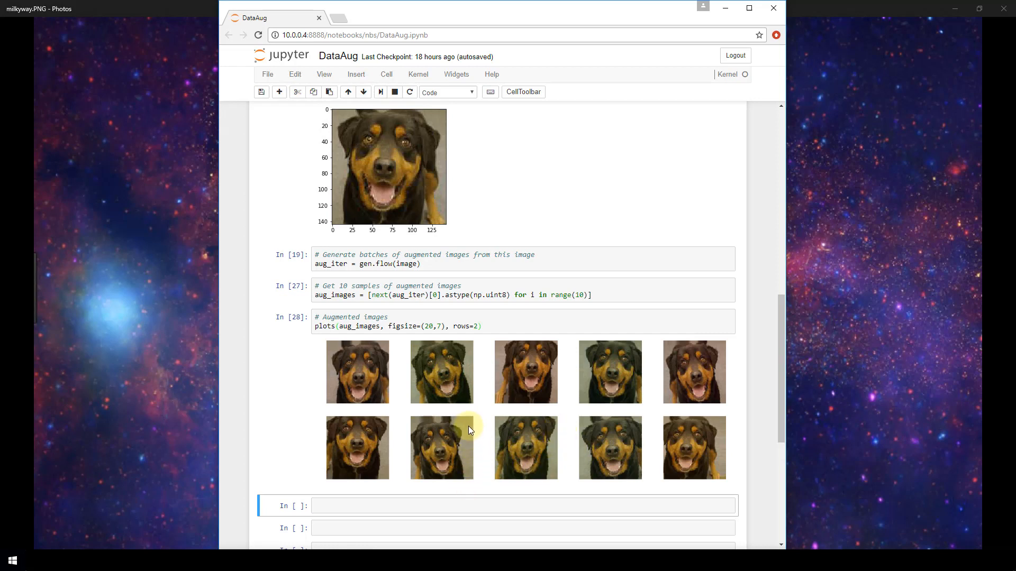
{"action": "mouse_move", "coordinate": [467, 453]}
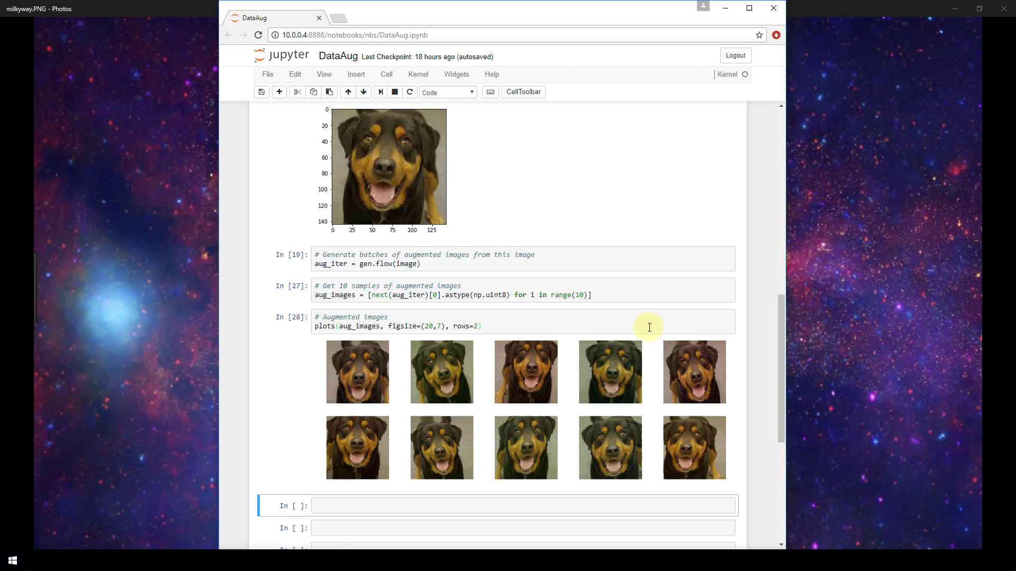
{"action": "mouse_move", "coordinate": [714, 324]}
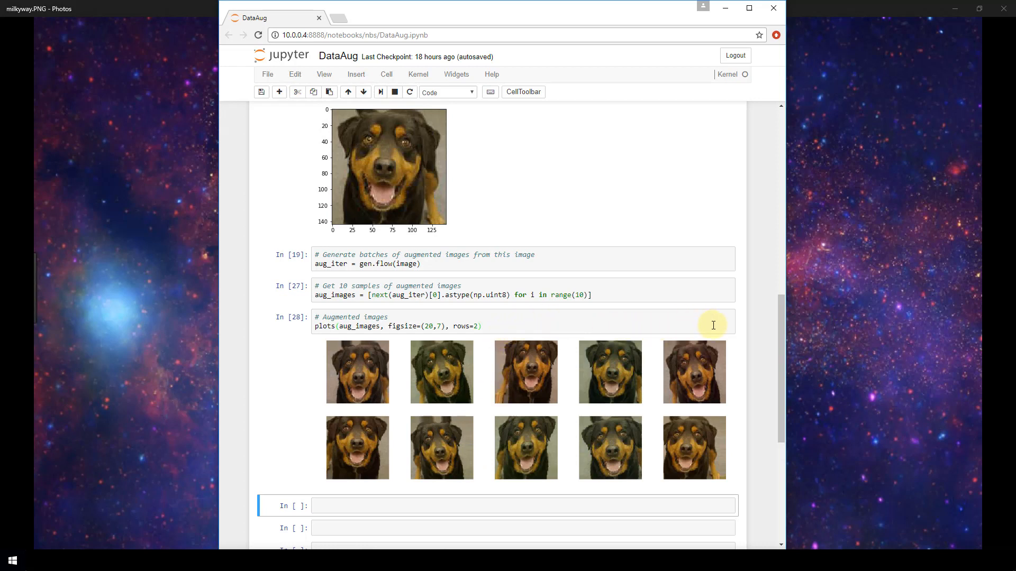